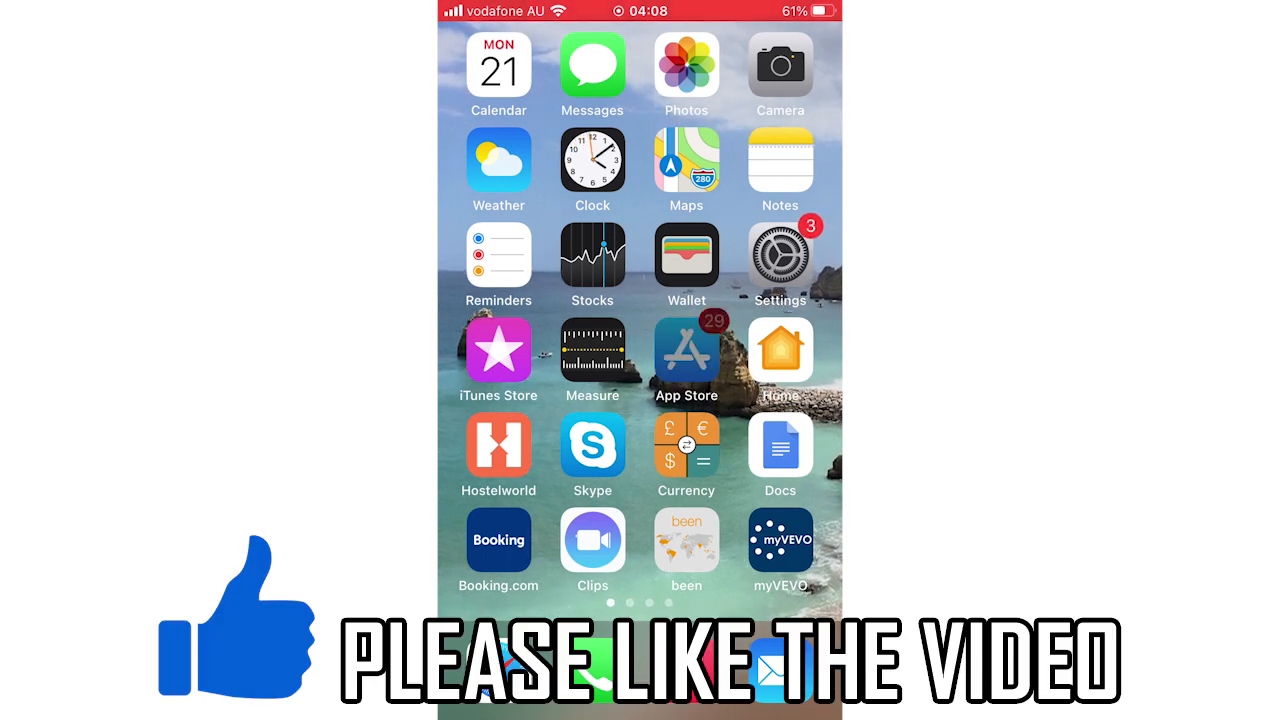
Launch the App Store from the home screen to search for 'photo widget'.
click(686, 351)
text(photo widget)
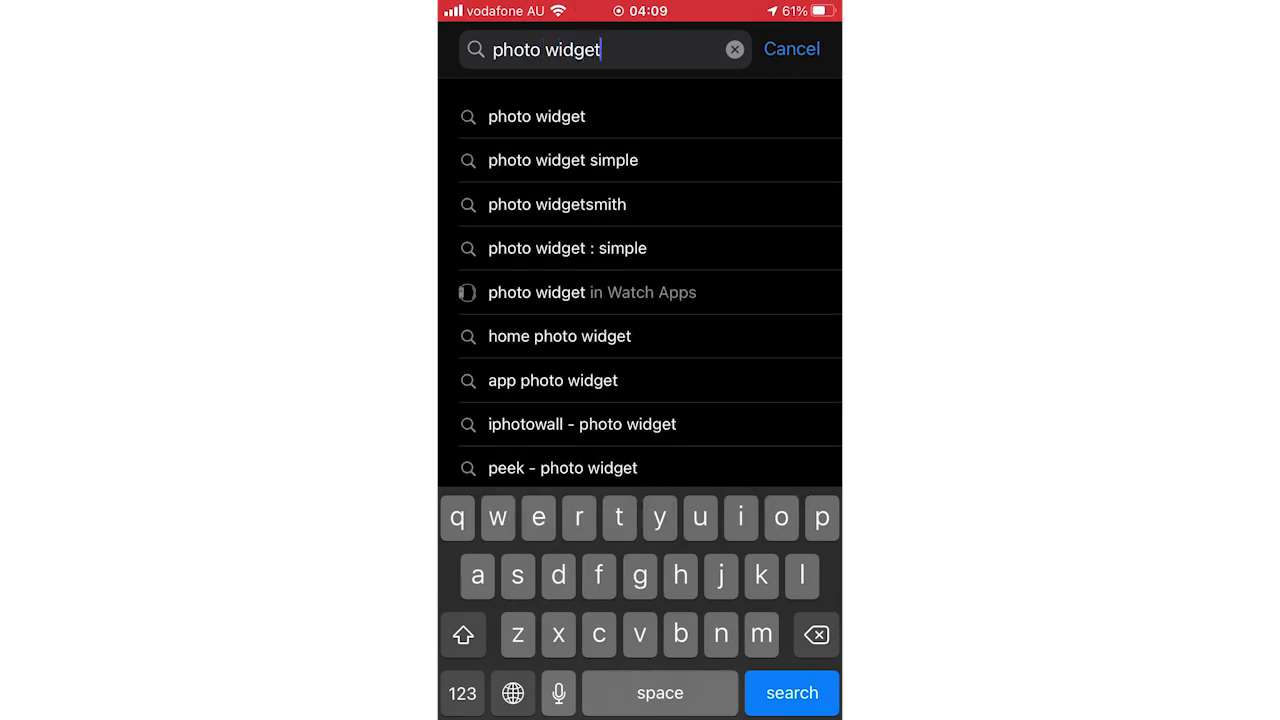
Install Photo Widget : Simple from the 'photo widget simple' results and launch it.
click(562, 160)
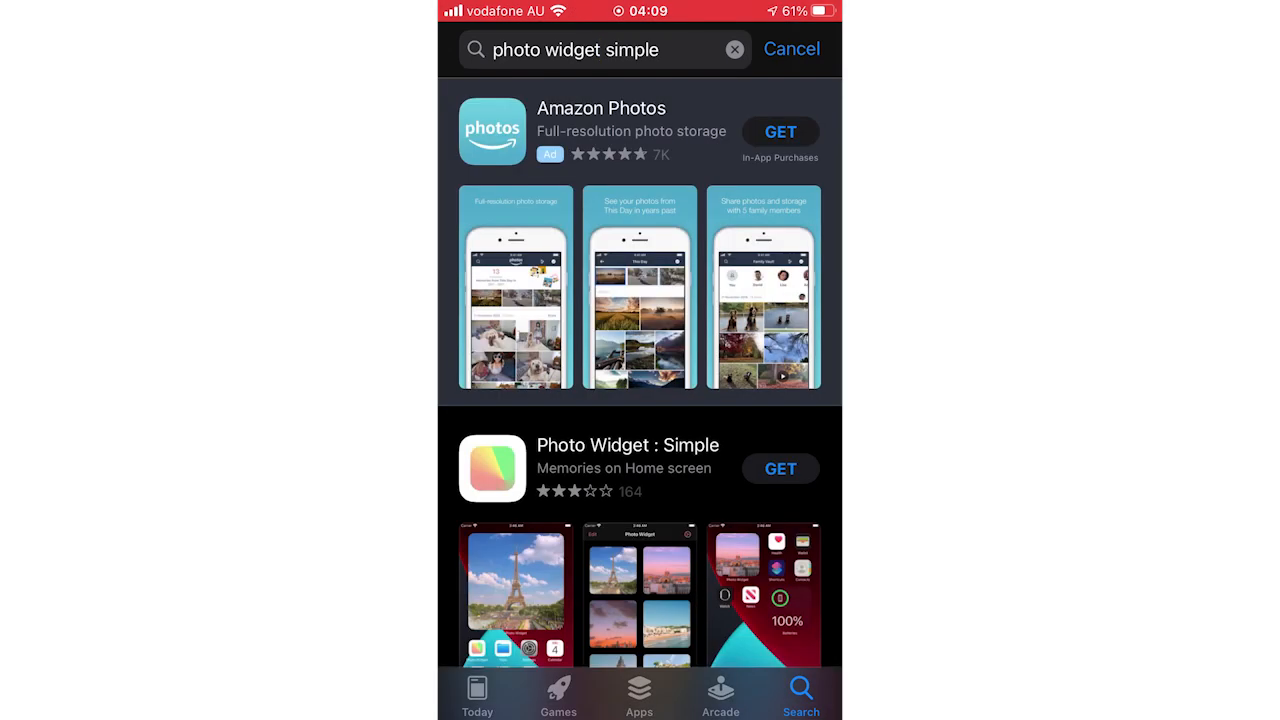
scroll(down, 3)
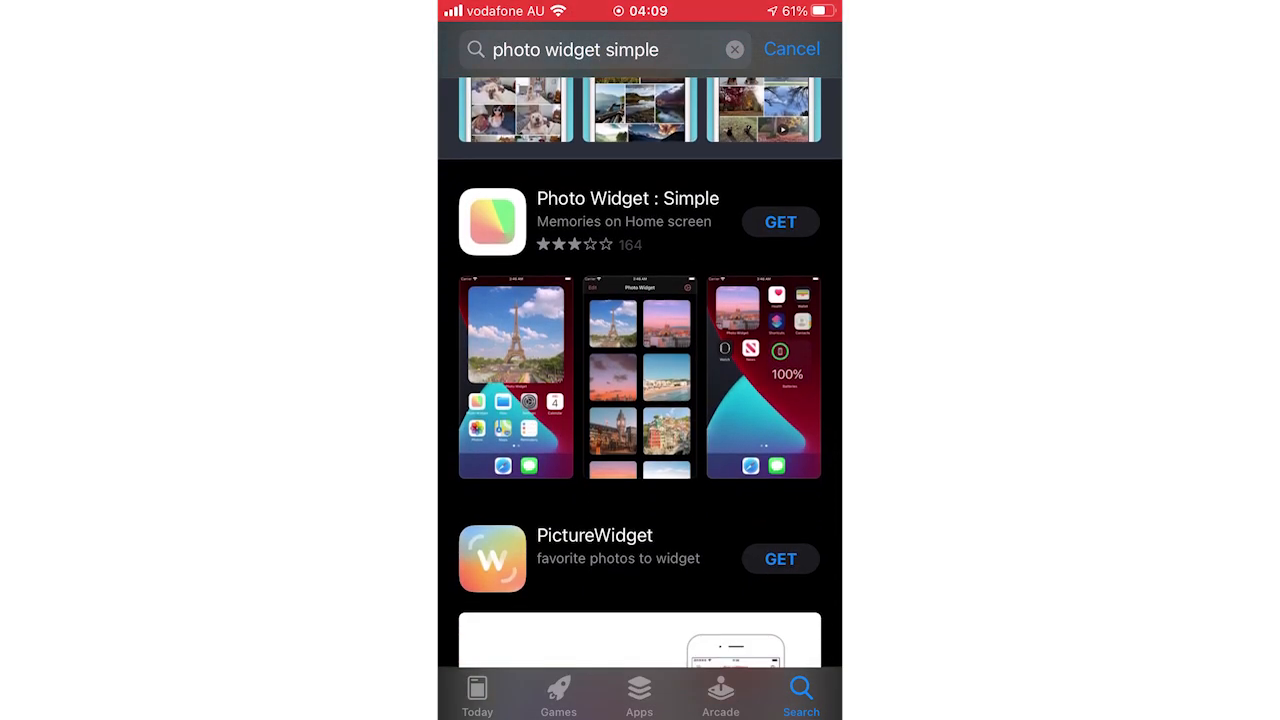
click(779, 221)
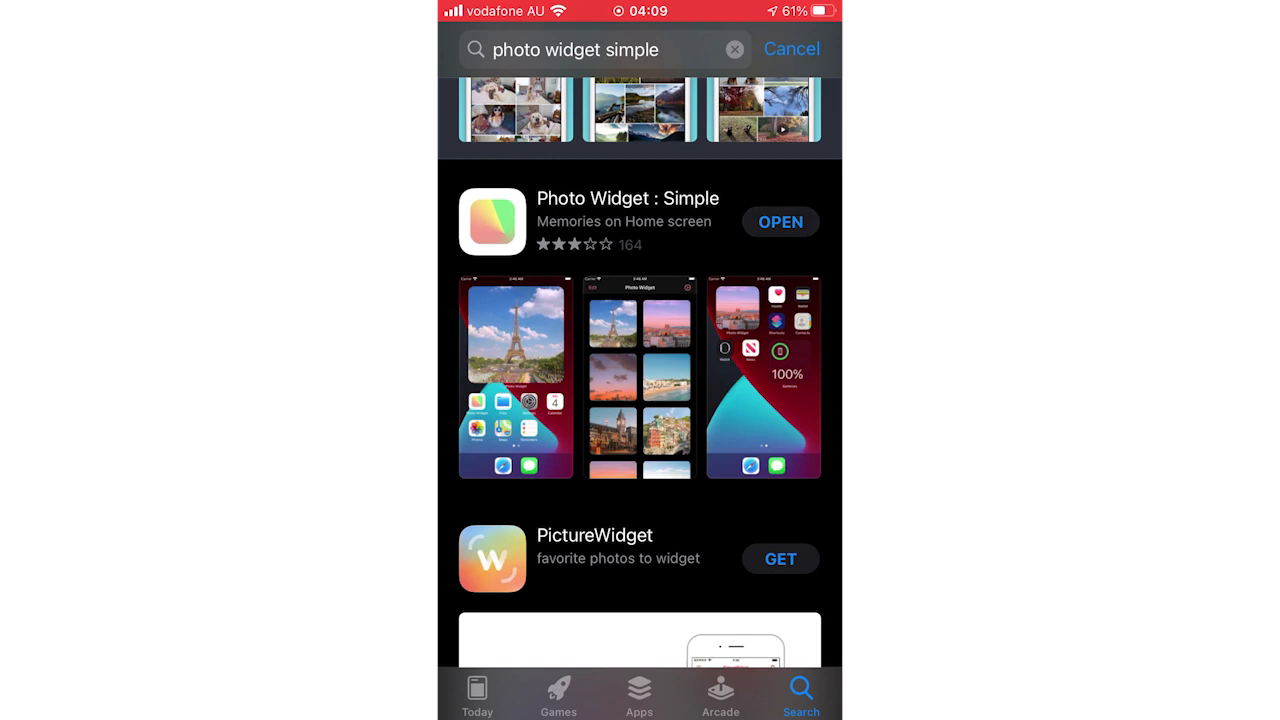
click(781, 221)
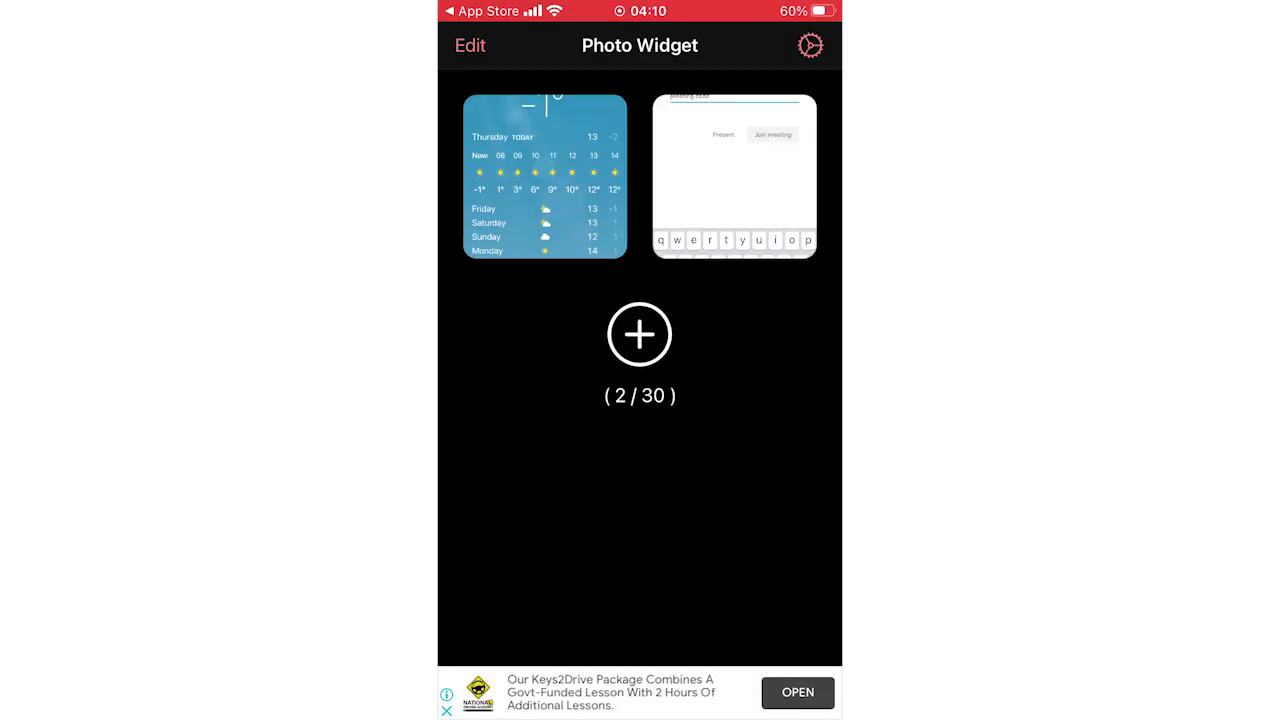
Leave Photo Widget and open the home screen widget gallery listing Photo Widget.
click(811, 46)
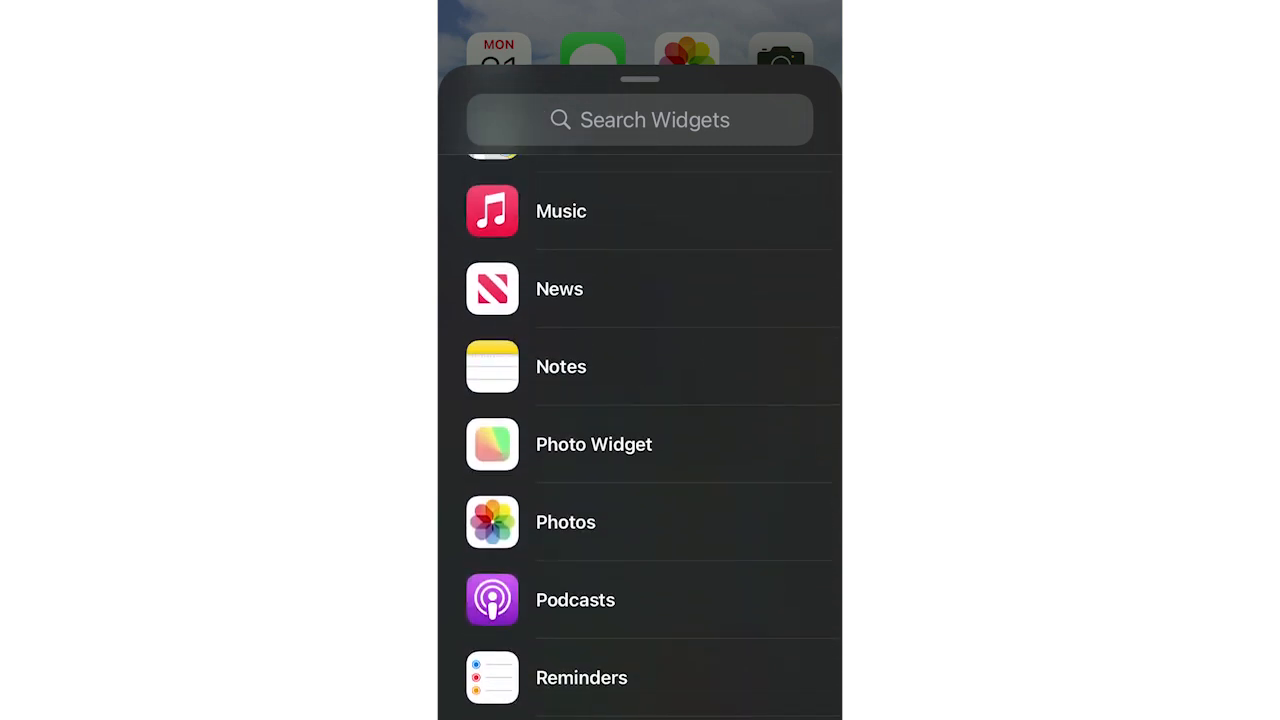
Pick Photo Widget in the gallery, choose the small size, and add it to the home screen.
click(594, 444)
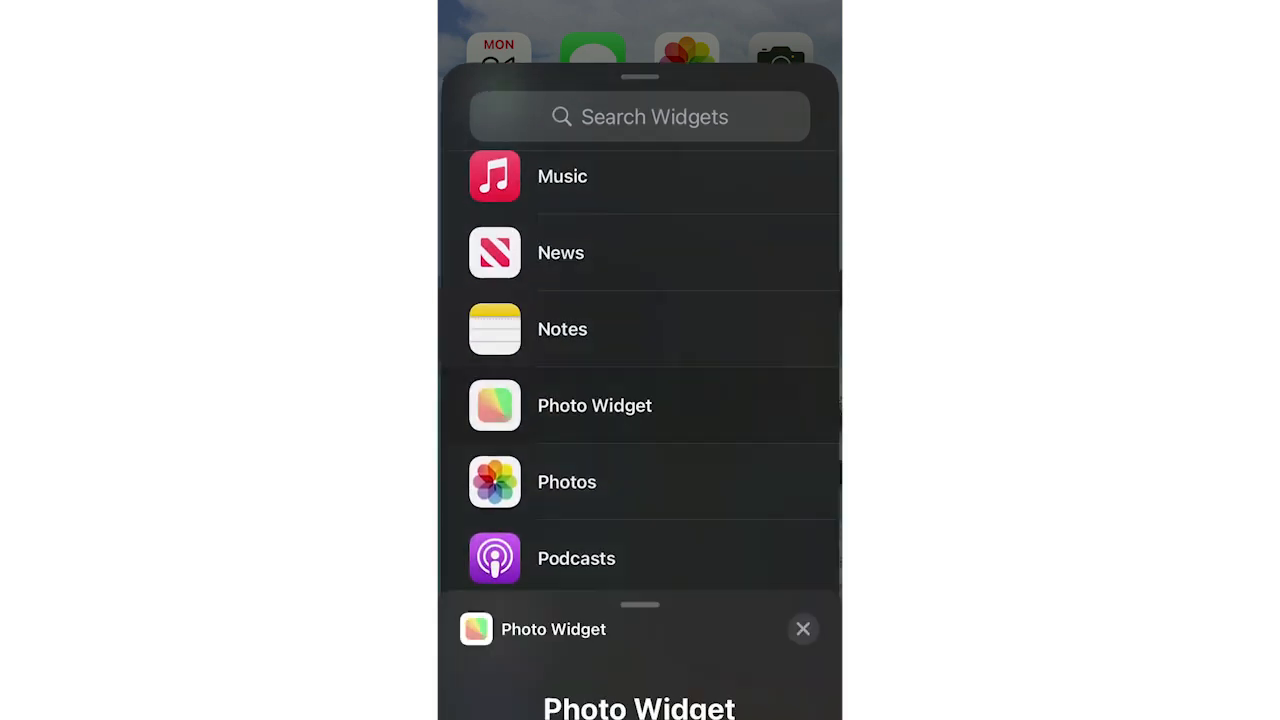
click(594, 405)
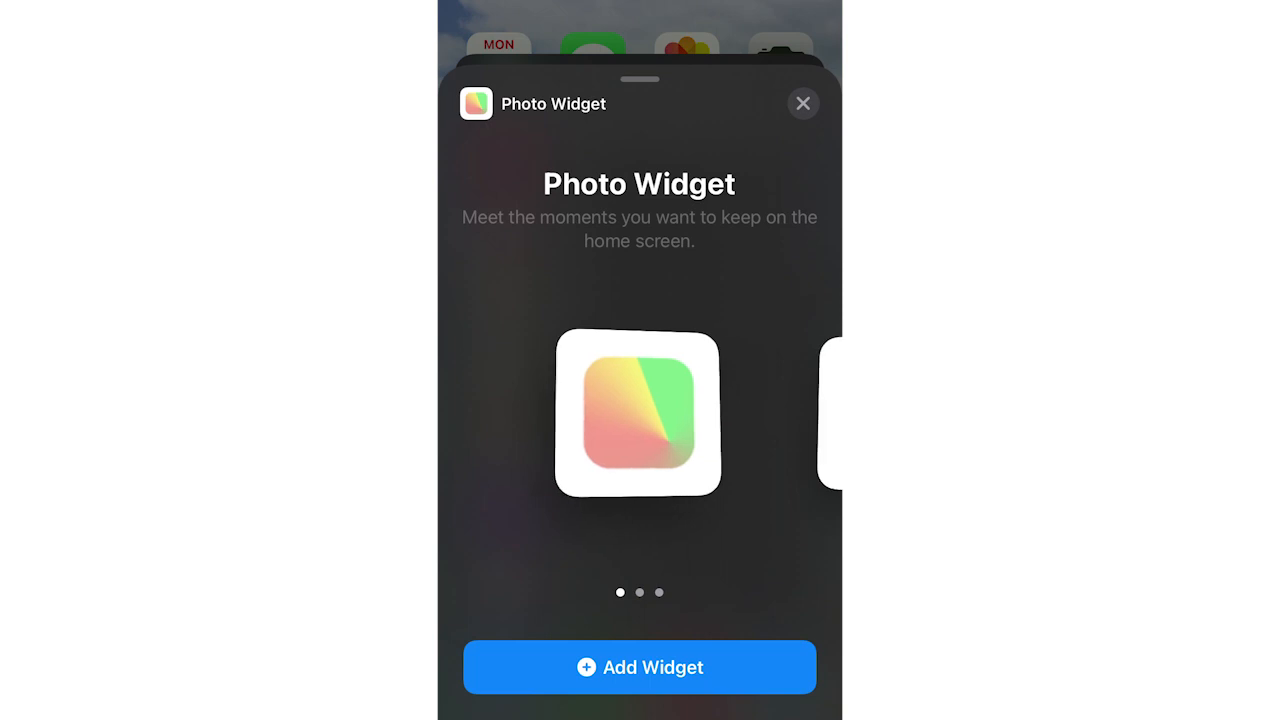
scroll(left, 3)
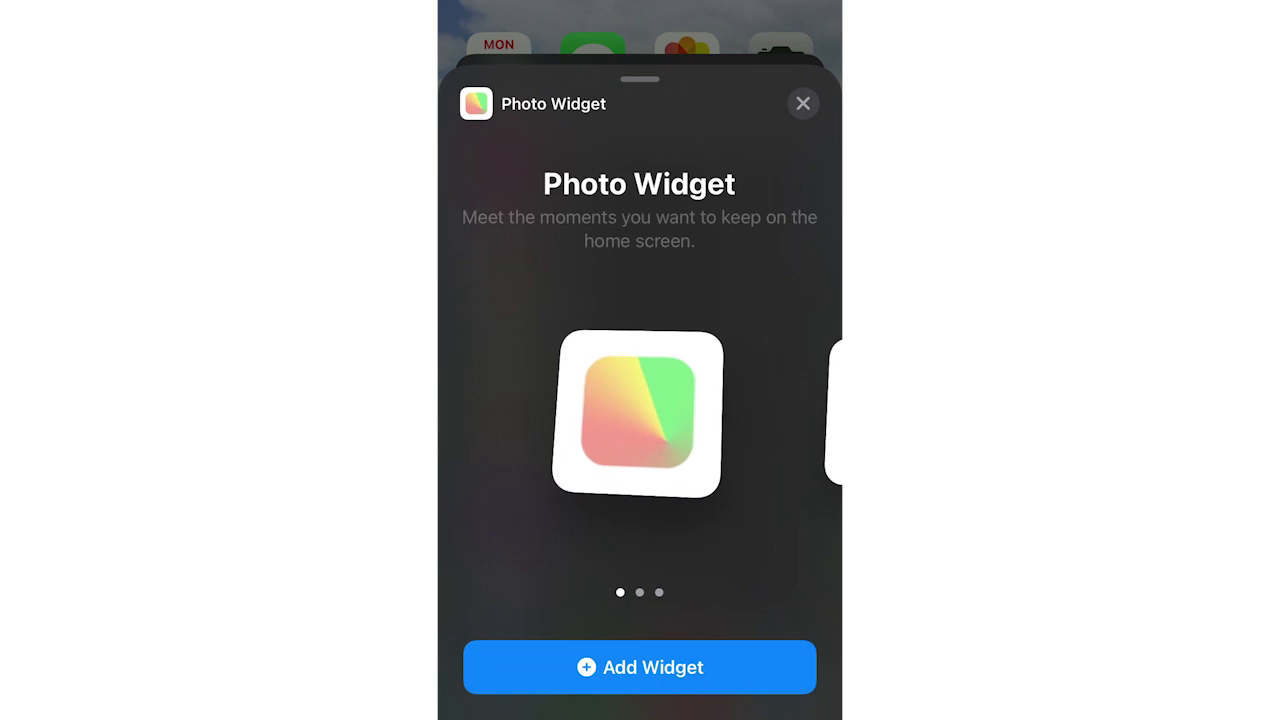
click(802, 103)
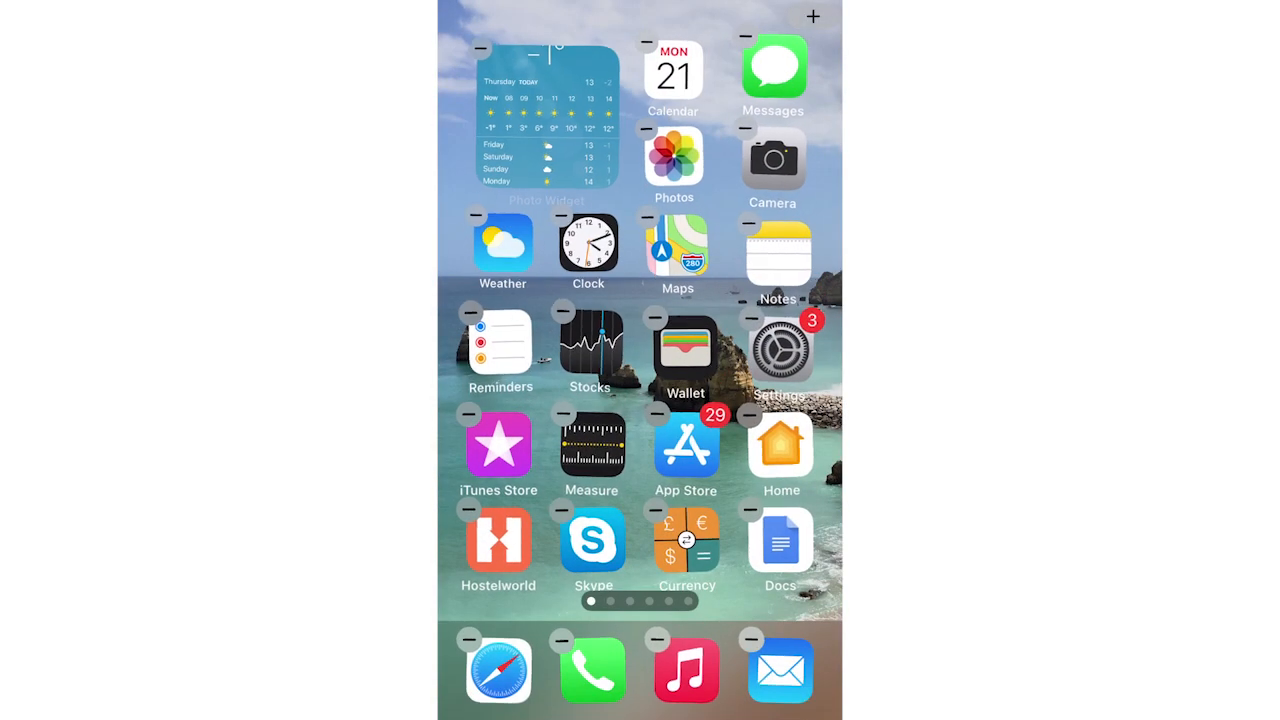